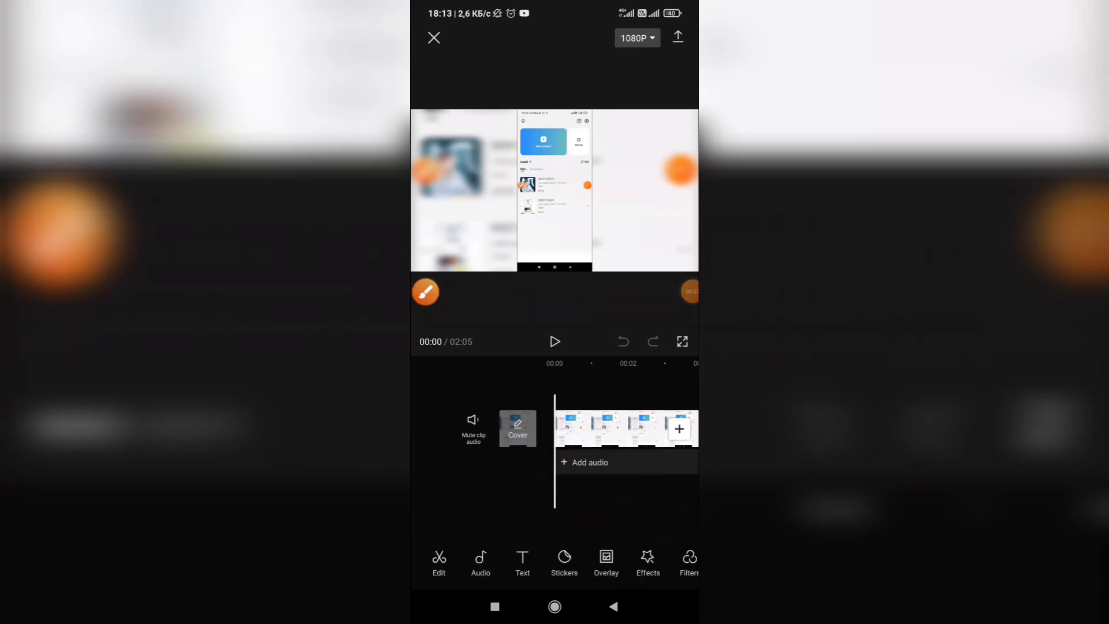
- Bring up the project's audio options beneath the timeline
{"action": "left_click", "coordinate": [481, 562]}
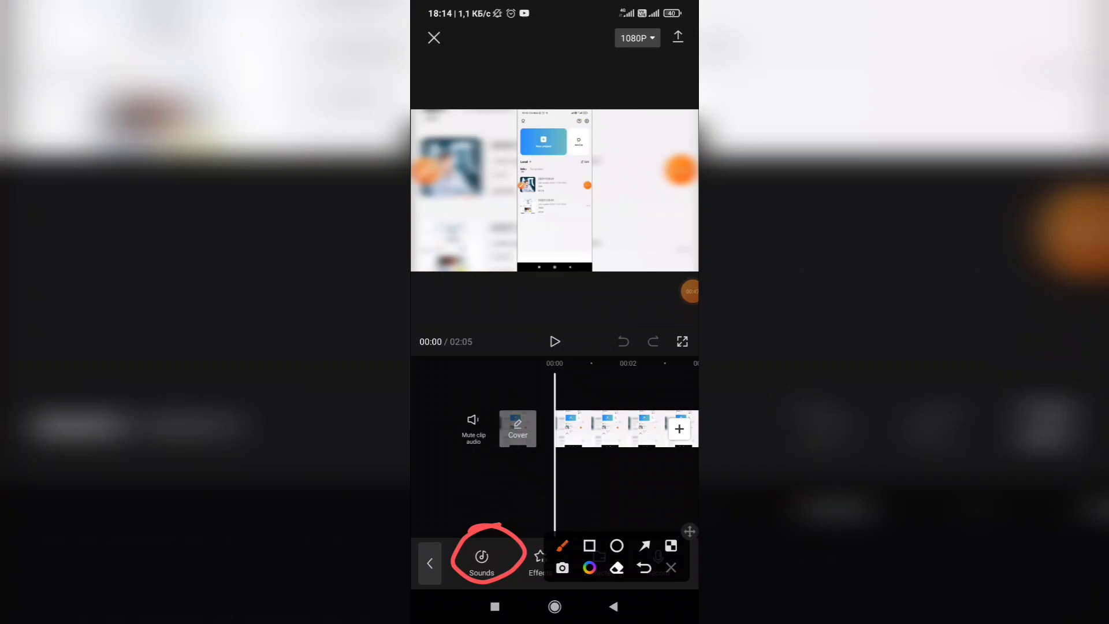
- Enter the Sounds library with its music categories (Vlog, Pop, Beats, Travel, R&B, Love)
{"action": "left_click", "coordinate": [482, 559]}
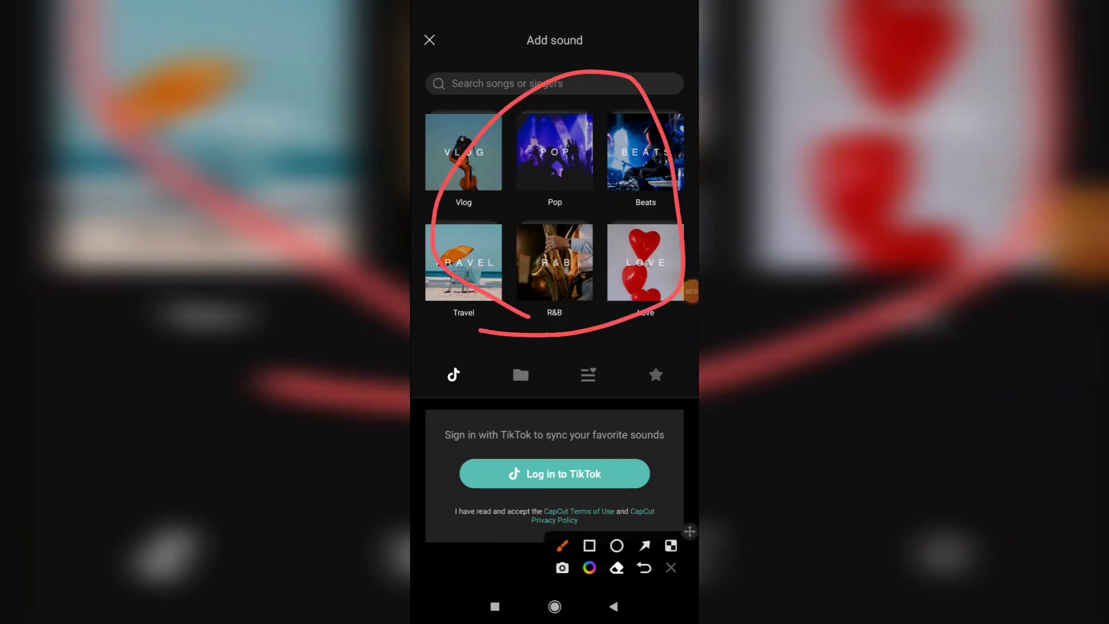
{"action": "left_click", "coordinate": [668, 567]}
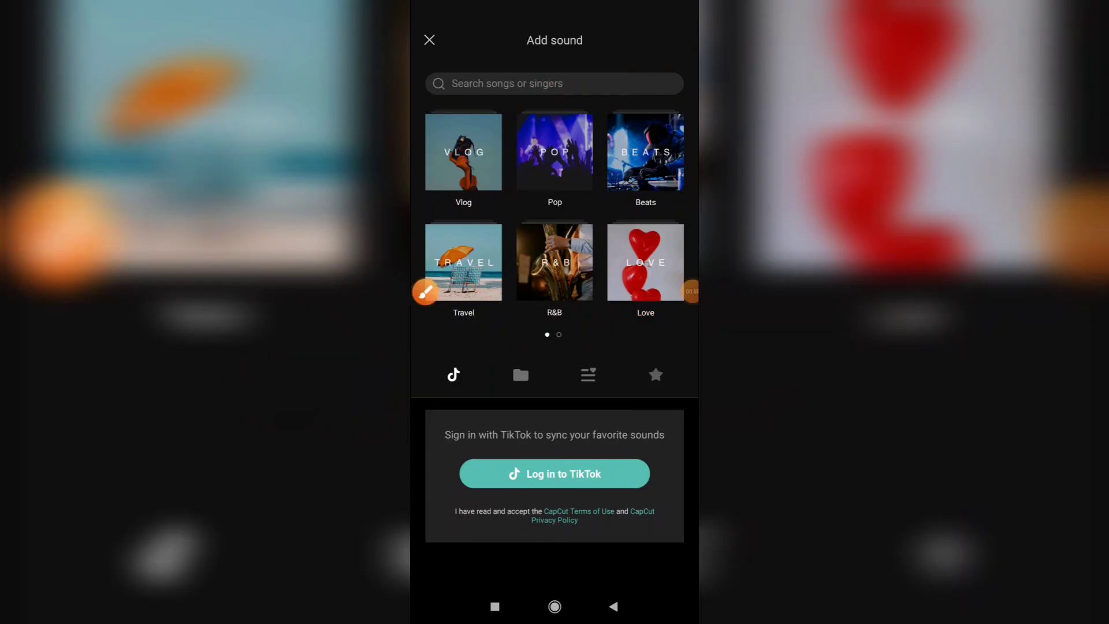
- Add 'Blue Eyes Girl' from the Love category as an audio track under the video
{"action": "left_click", "coordinate": [644, 261]}
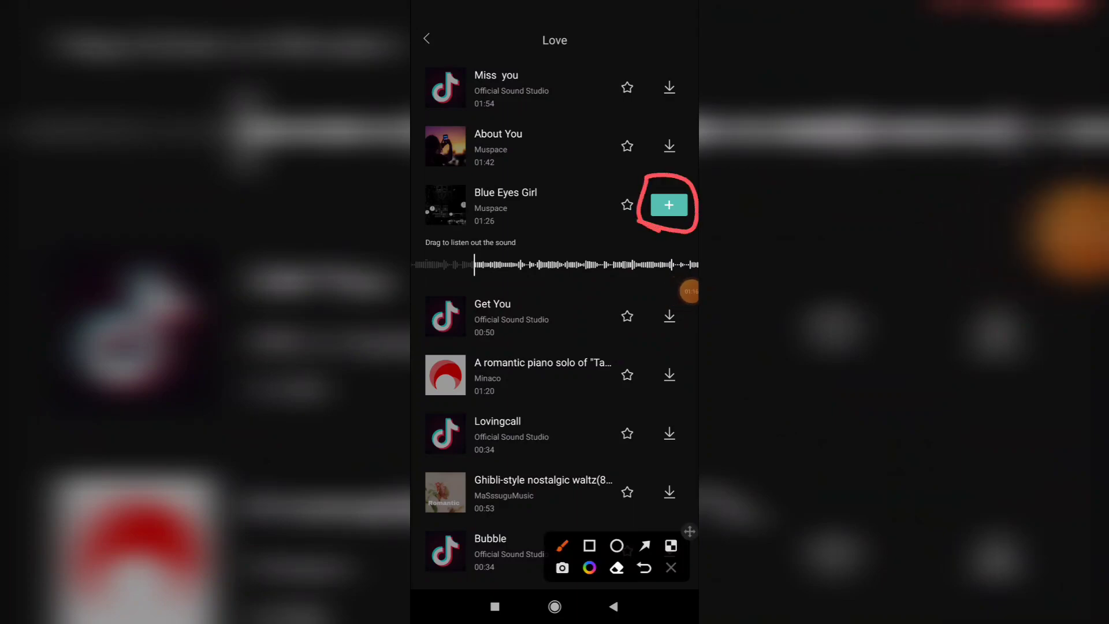
{"action": "left_click", "coordinate": [668, 204]}
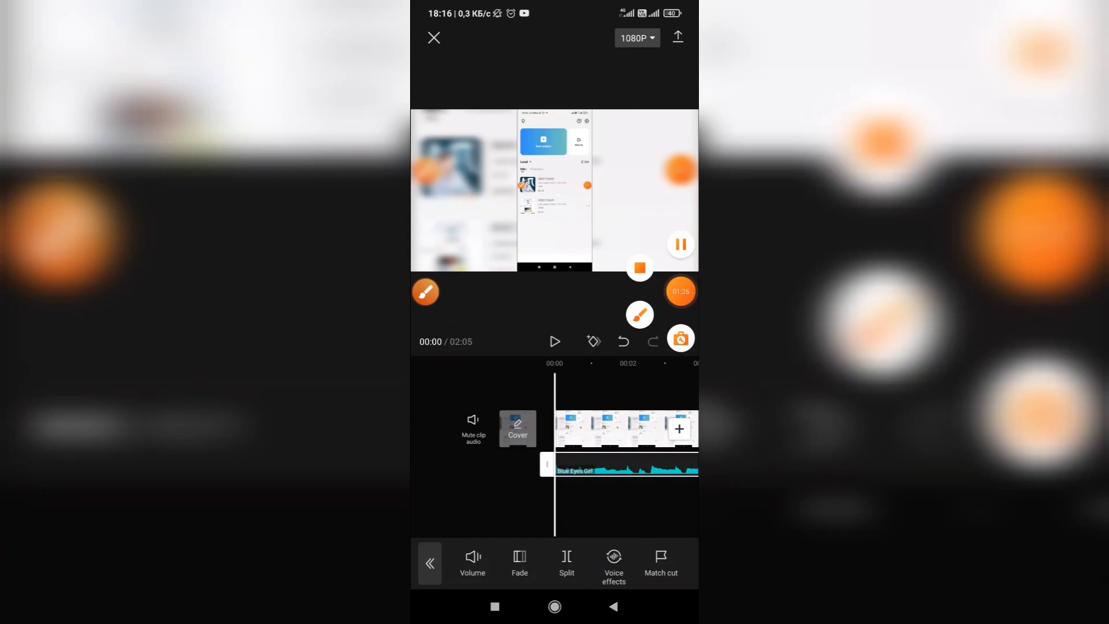
- Raise the Blue Eyes Girl track's volume well above the default level
{"action": "left_click", "coordinate": [473, 562]}
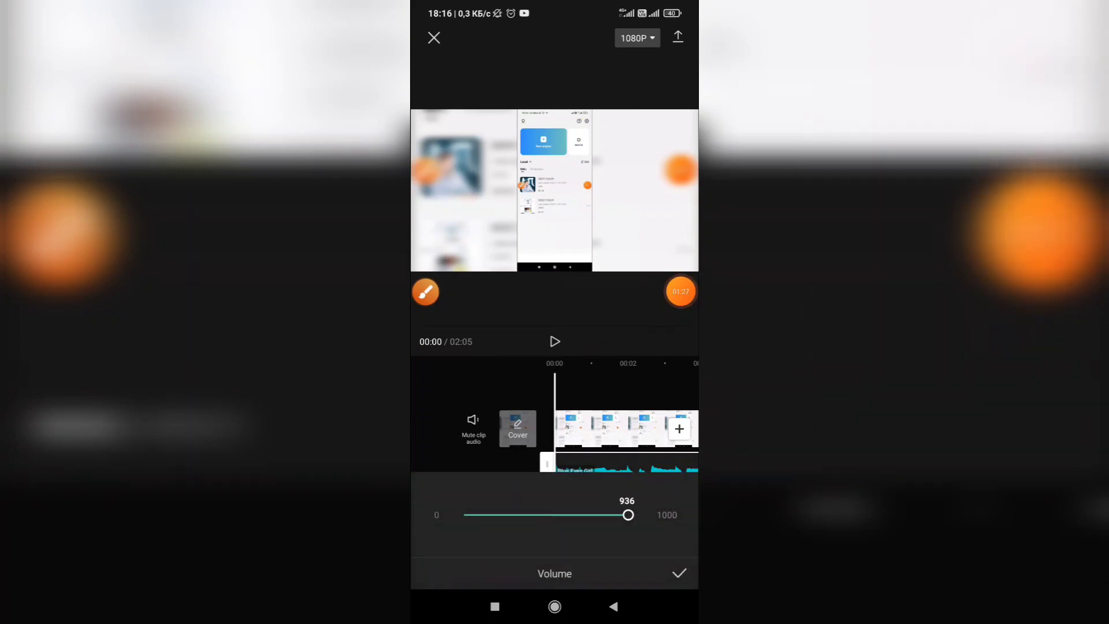
{"action": "left_click_drag", "start_coordinate": [628, 515], "coordinate": [573, 515]}
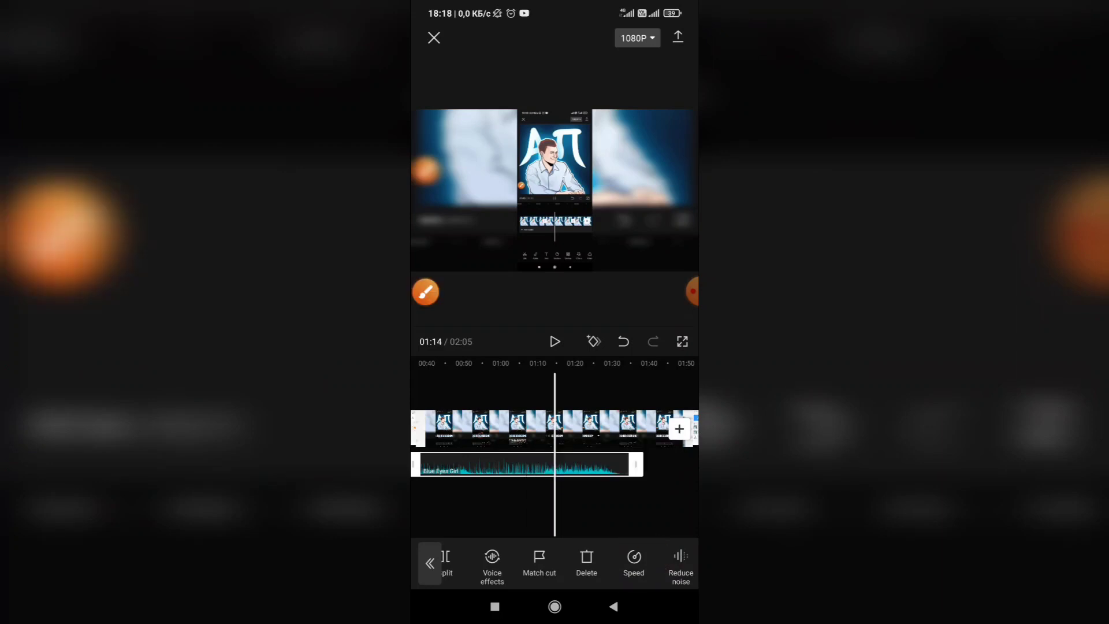
- Set the audio section's speed to 0.6x, then close the project to the projects list
{"action": "left_click", "coordinate": [634, 563]}
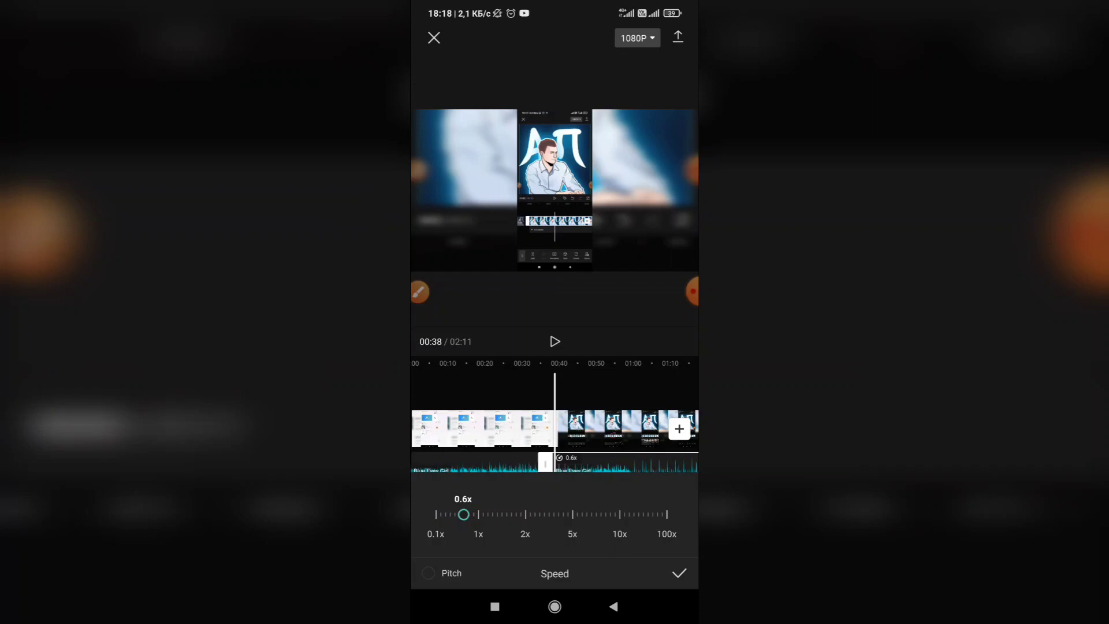
{"action": "left_click", "coordinate": [678, 573]}
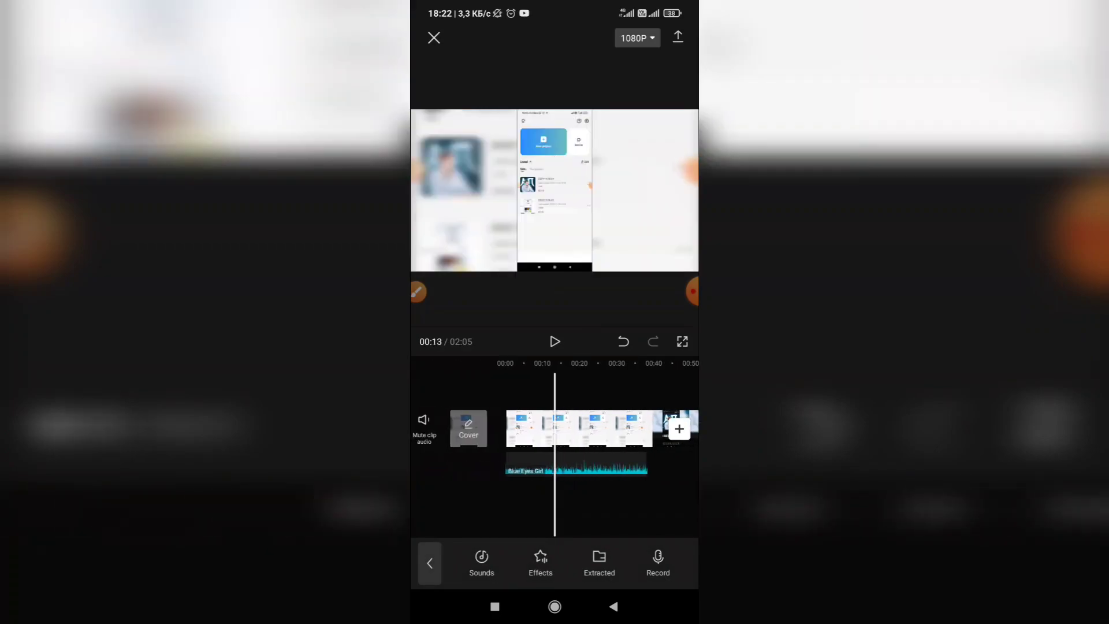
{"action": "left_click", "coordinate": [433, 37]}
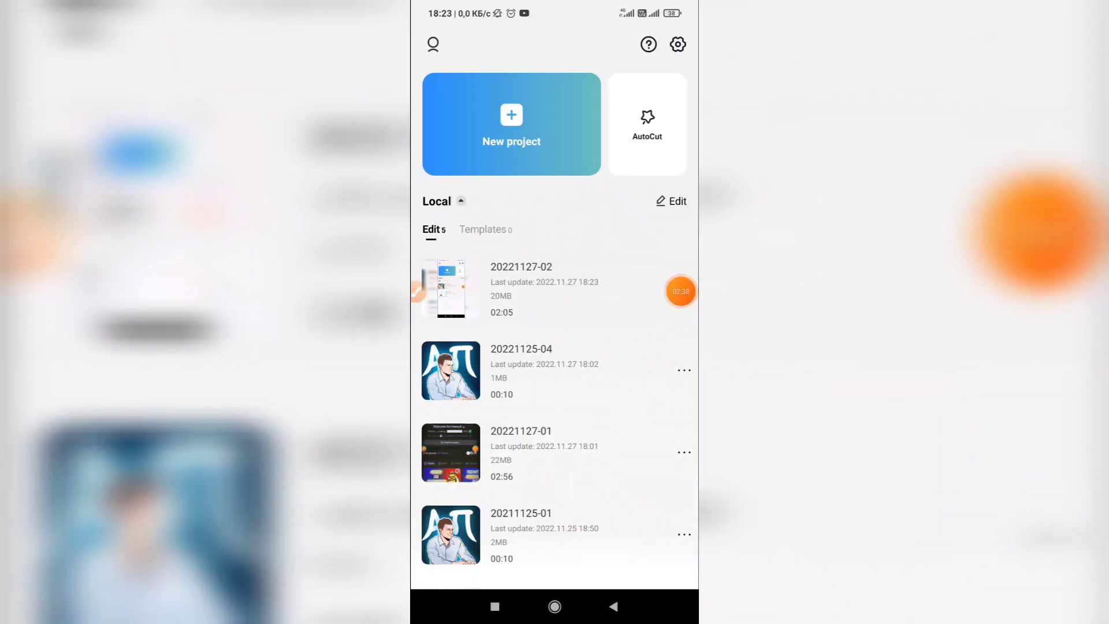